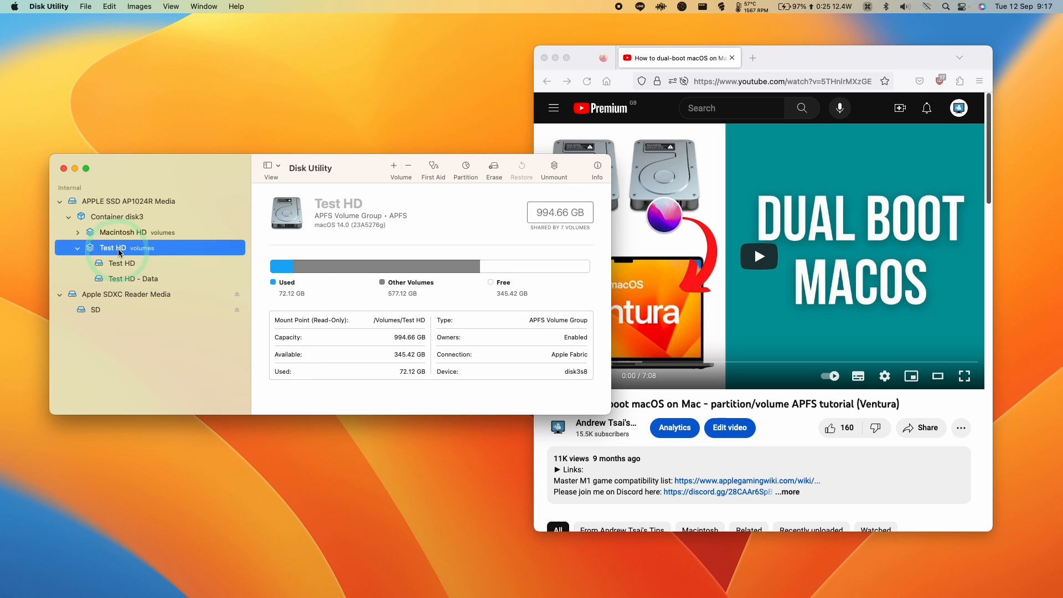
Step: View the internal Apple SSD's details, then bring the YouTube dual-boot tutorial forward
click(129, 200)
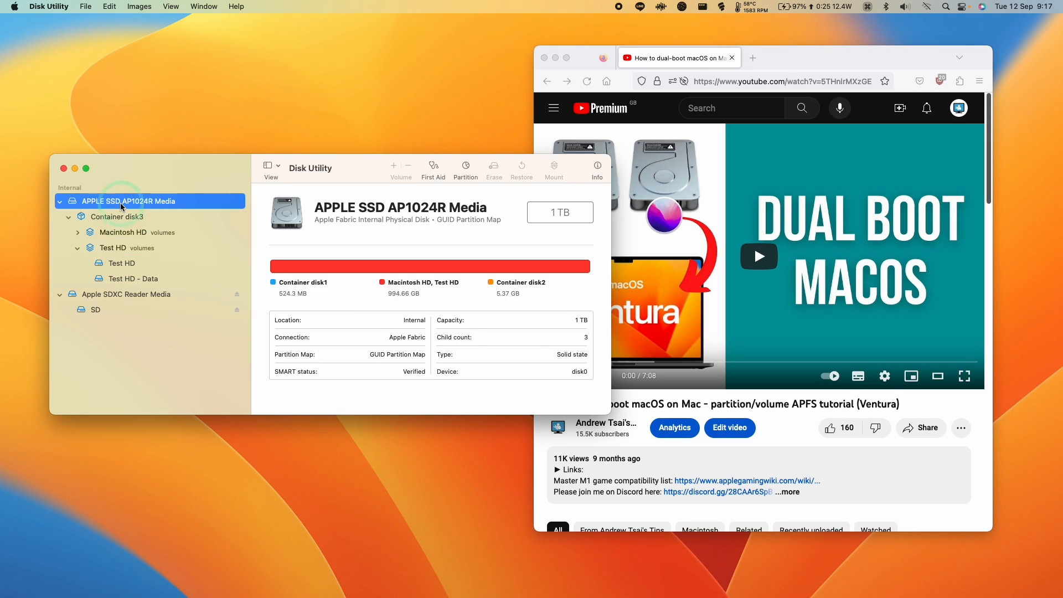
mouse_move(792, 58)
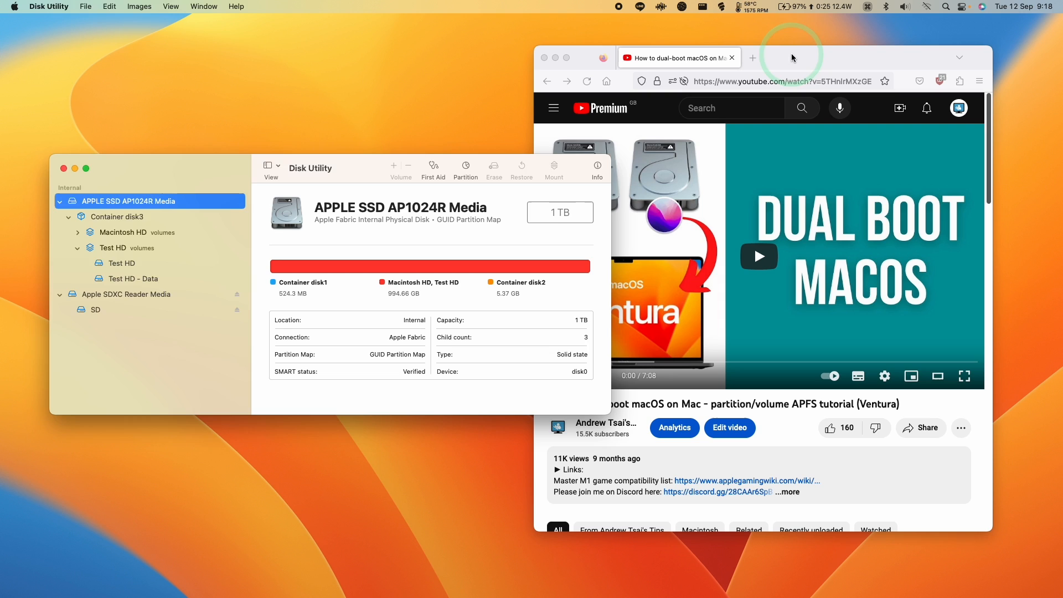
click(808, 231)
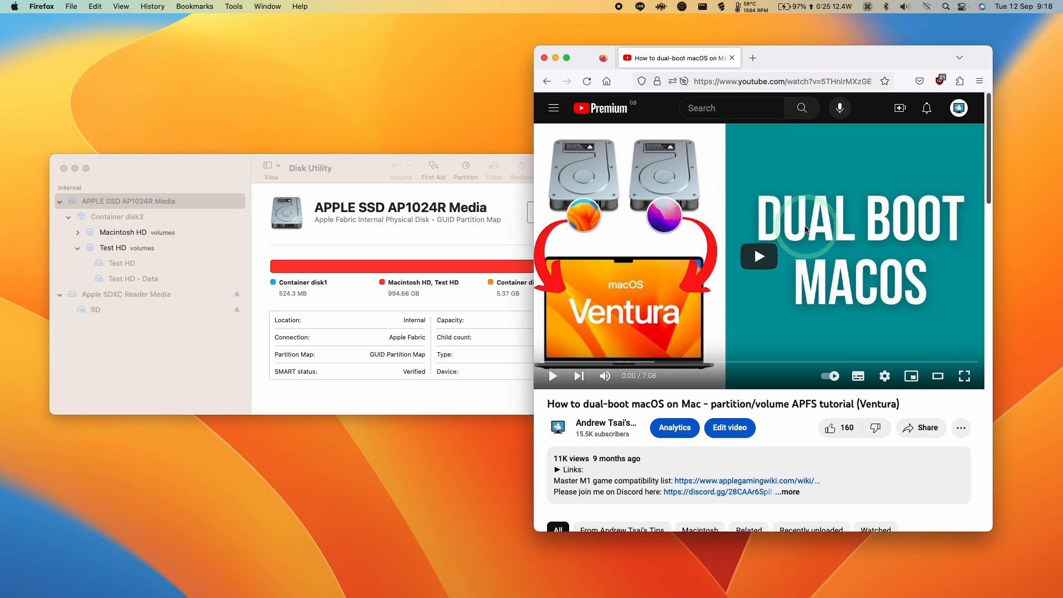
mouse_move(598, 198)
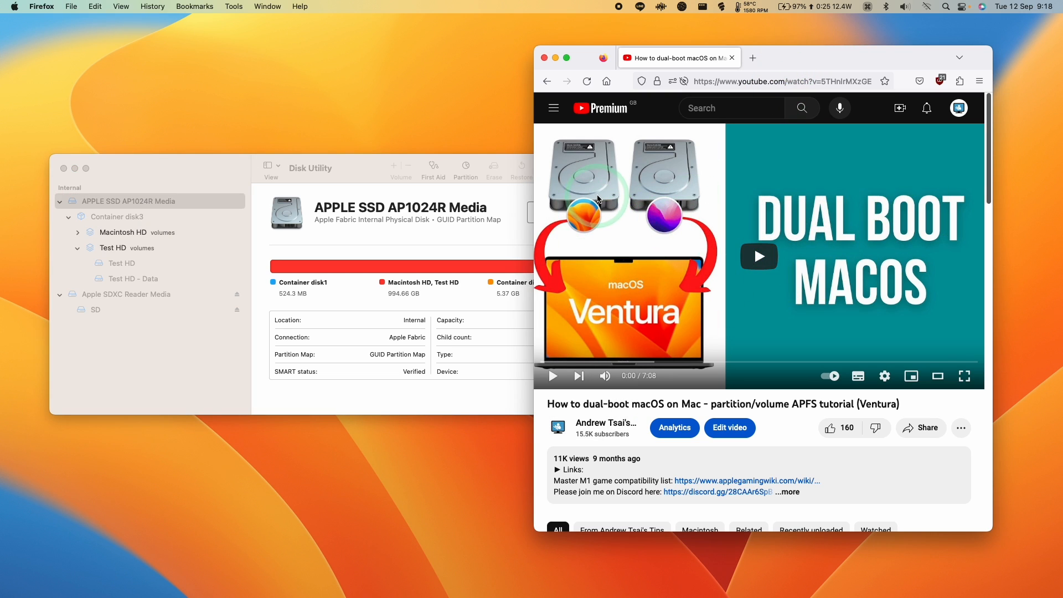
mouse_move(991, 188)
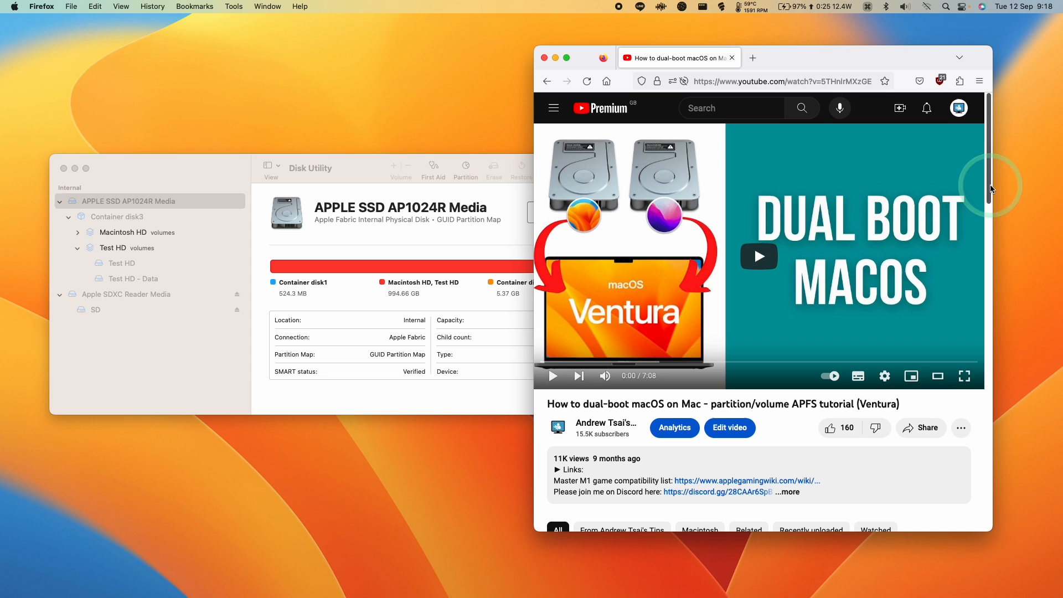
mouse_move(744, 290)
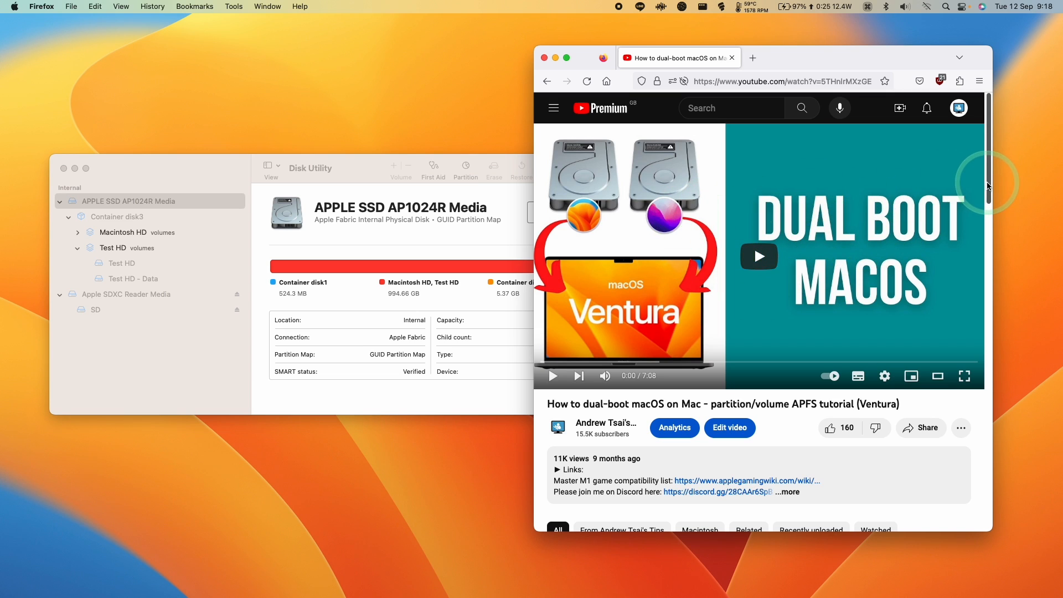
mouse_move(173, 235)
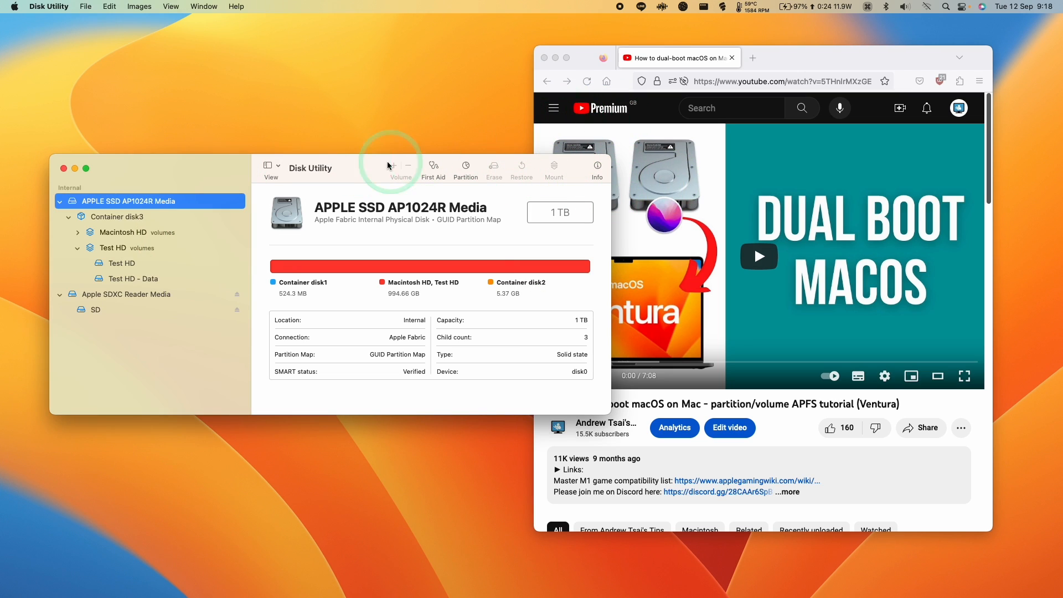
mouse_move(113, 236)
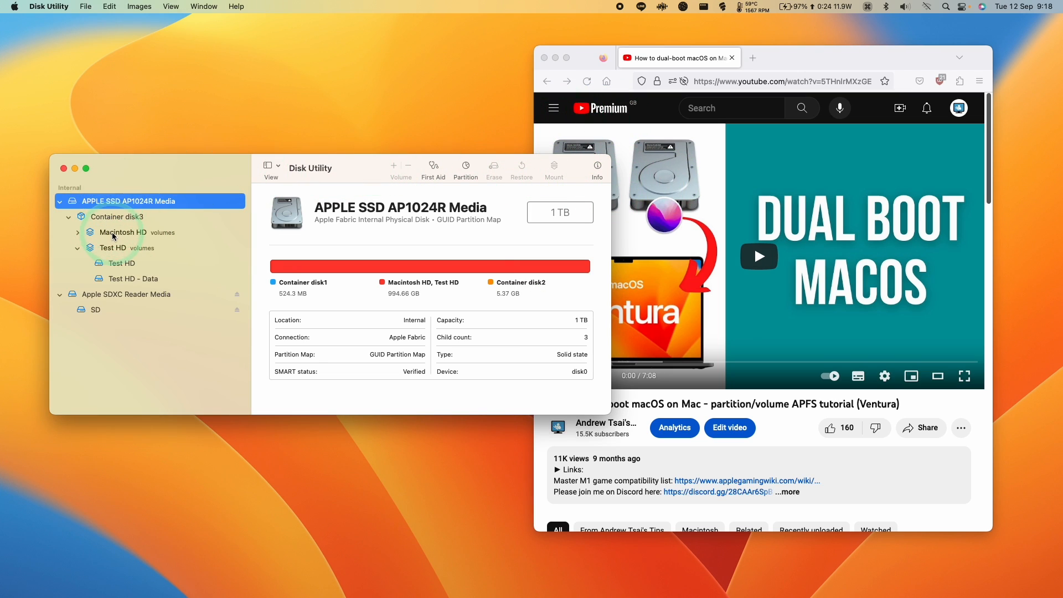
Step: Expand Macintosh HD and Test HD so all four volumes show, with Test HD's group selected
click(116, 247)
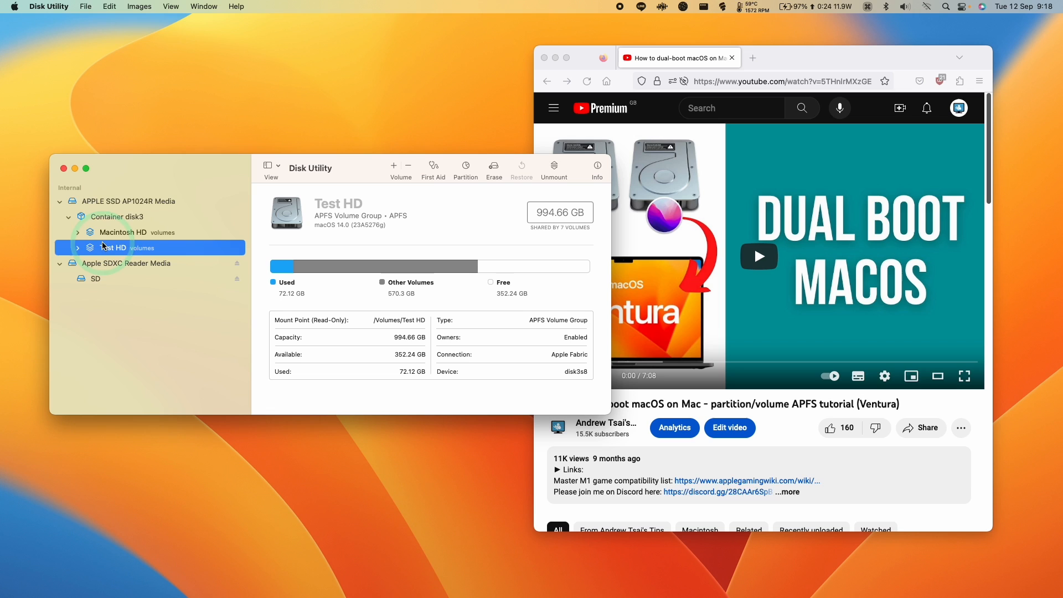
click(78, 247)
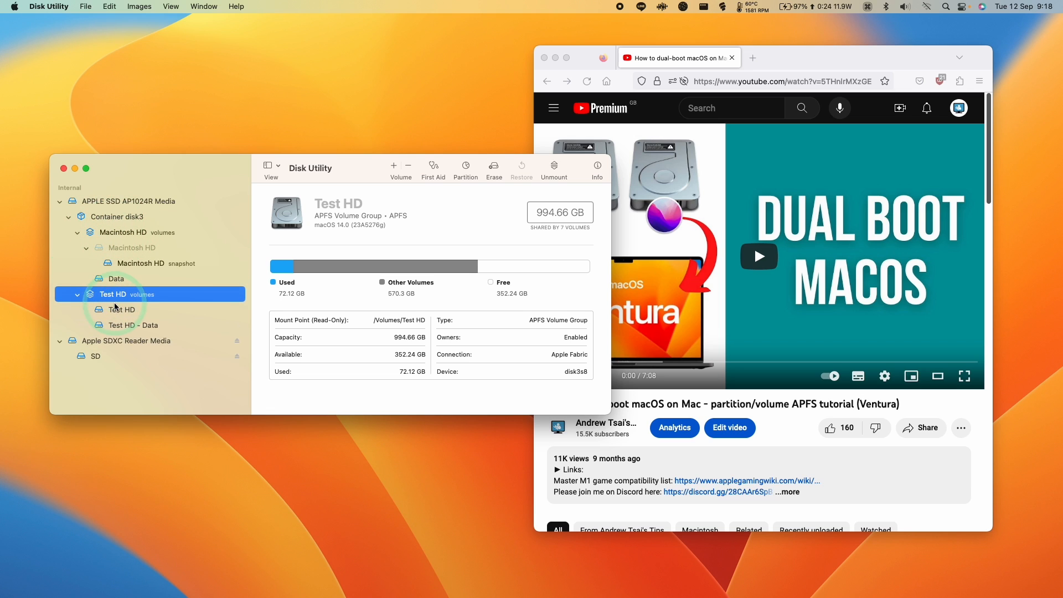
click(122, 231)
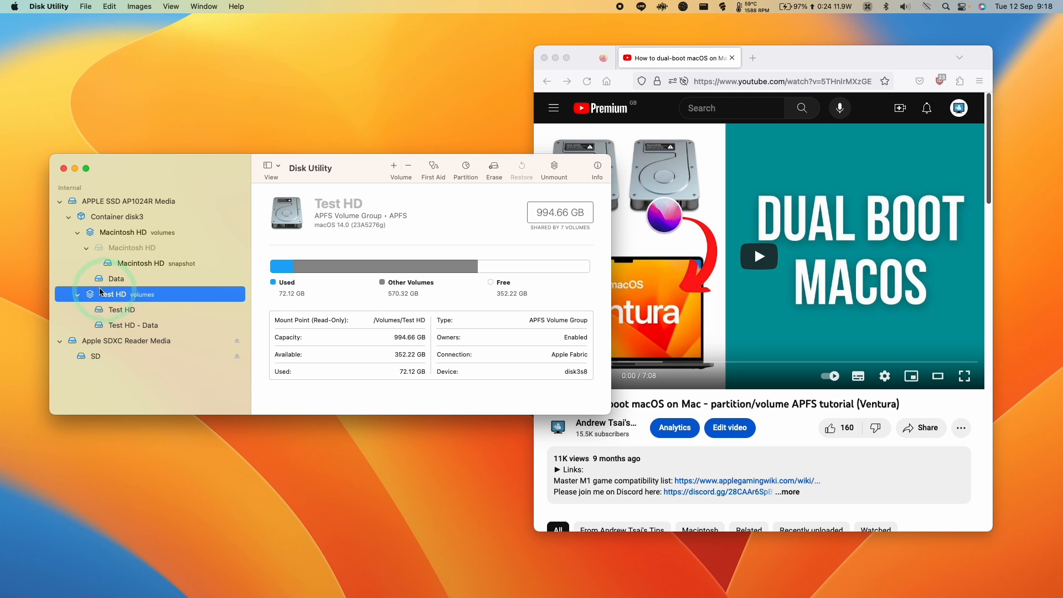
mouse_move(67, 169)
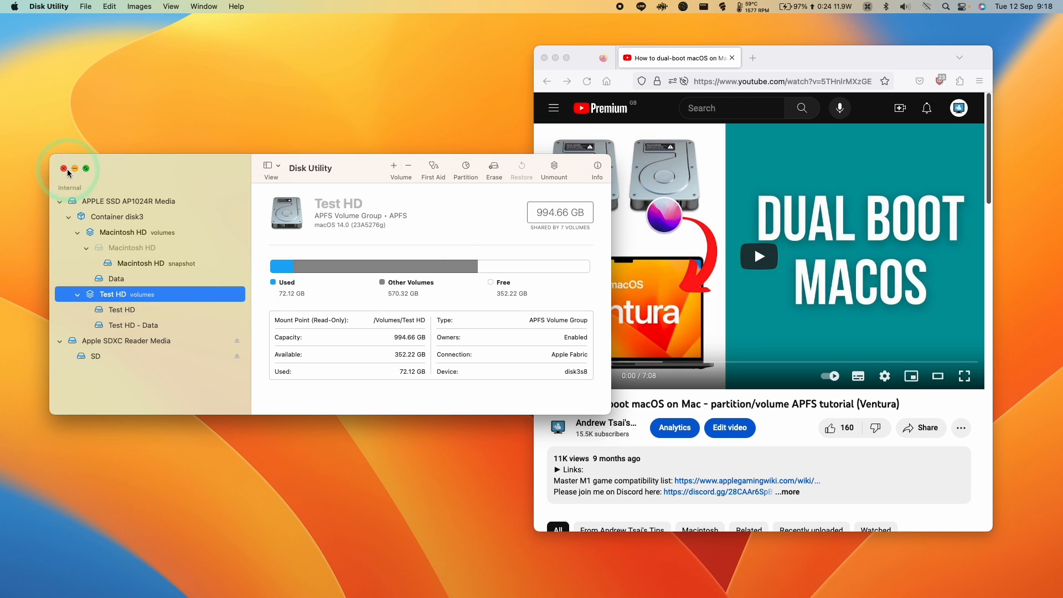
Step: Close Disk Utility and relaunch it from Spotlight as 'disk Utility'
click(64, 169)
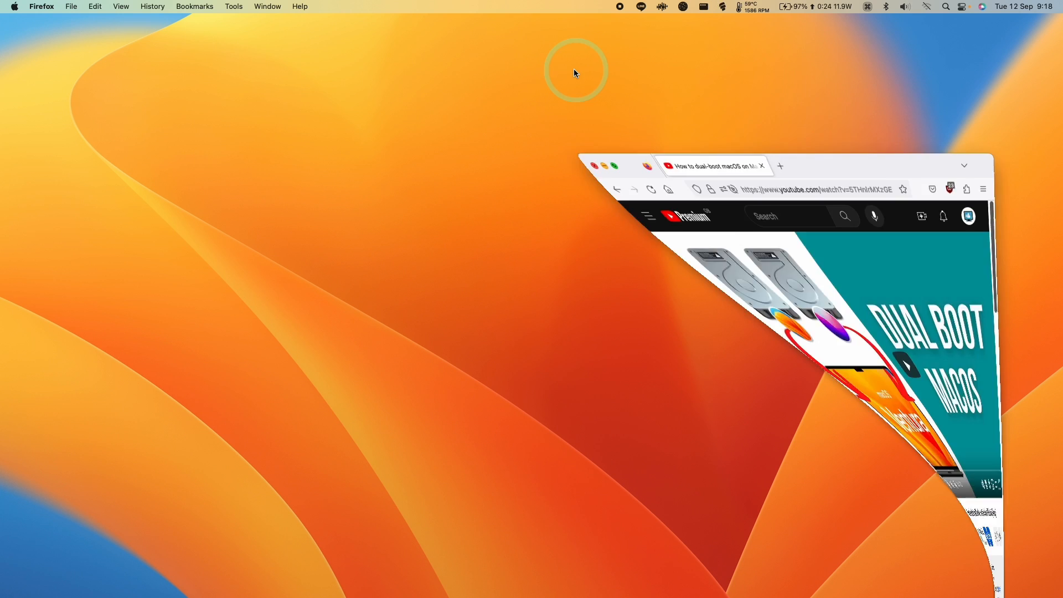
click(945, 7)
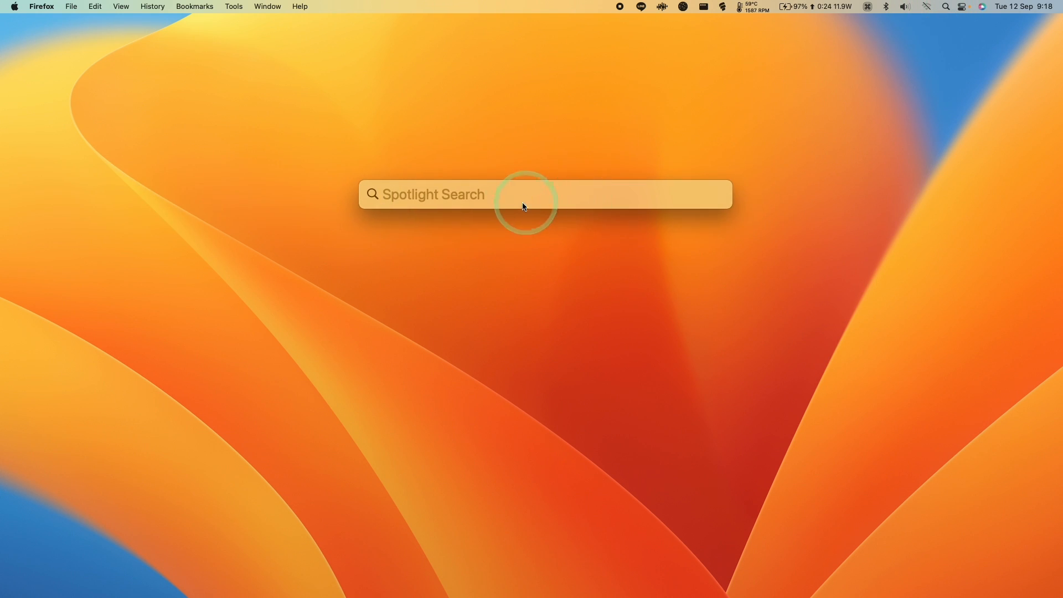
text(disk Utility)
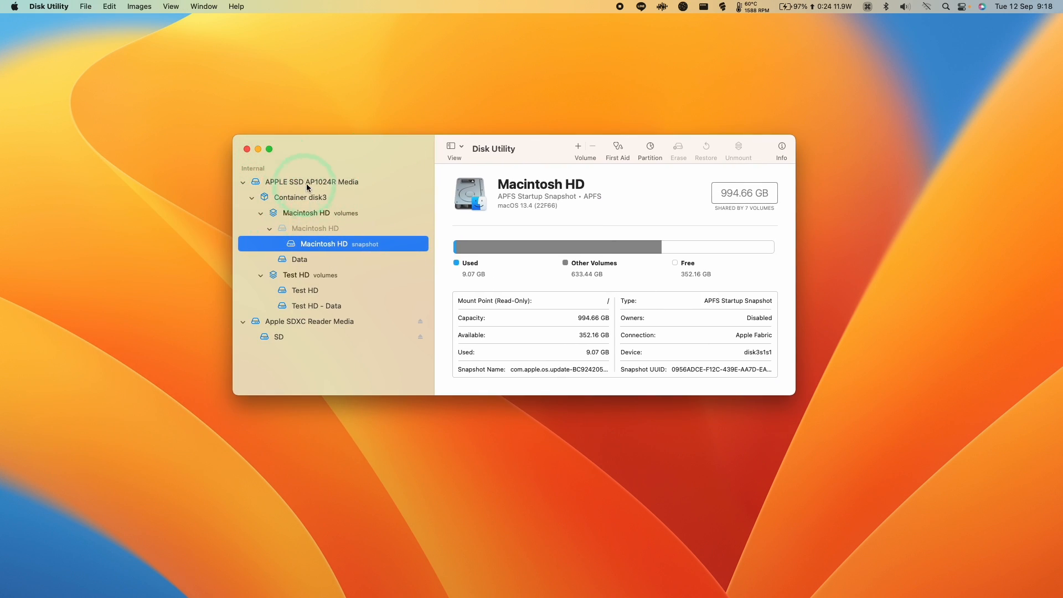
Step: Switch the sidebar to Show Only Volumes, then back to Show All Devices
click(313, 182)
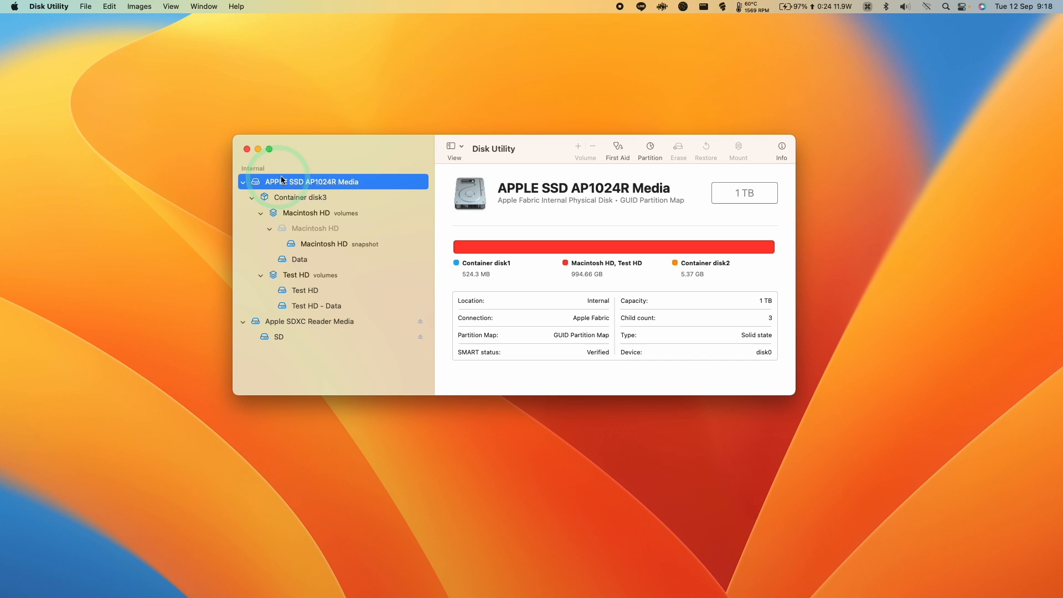
mouse_move(193, 24)
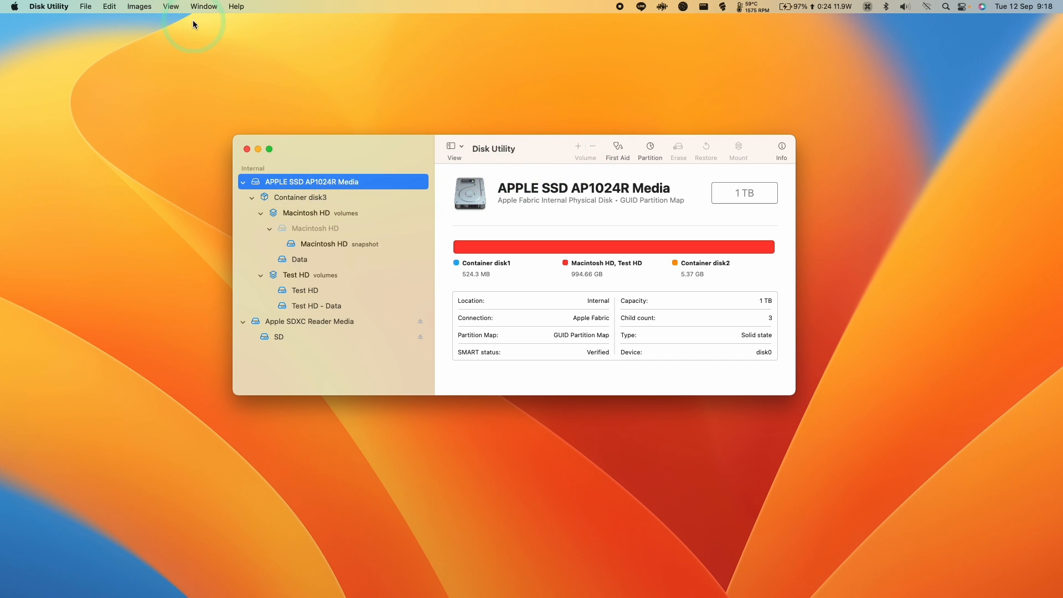
click(171, 7)
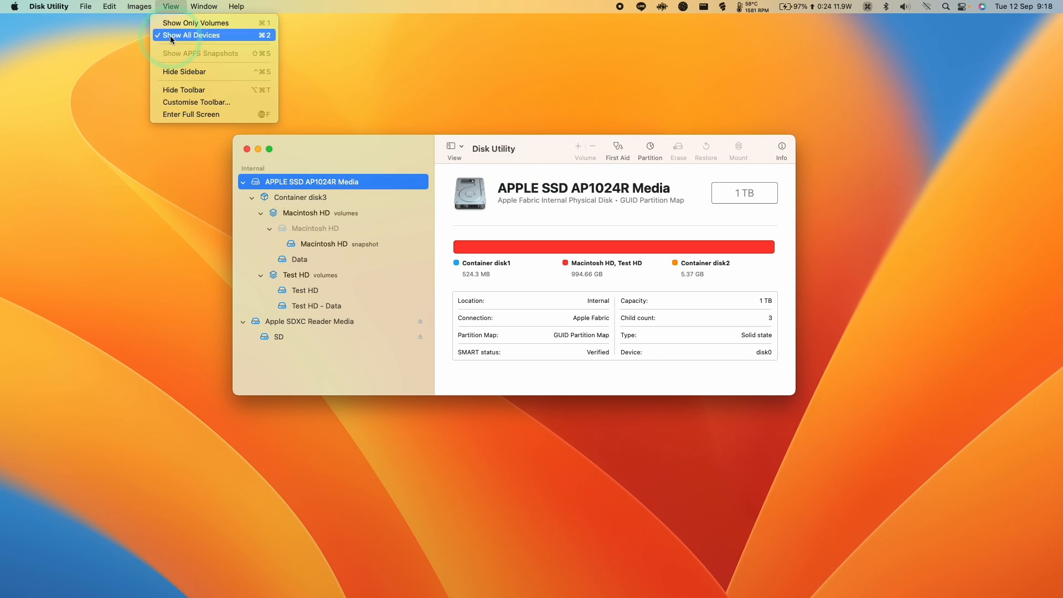
mouse_move(197, 22)
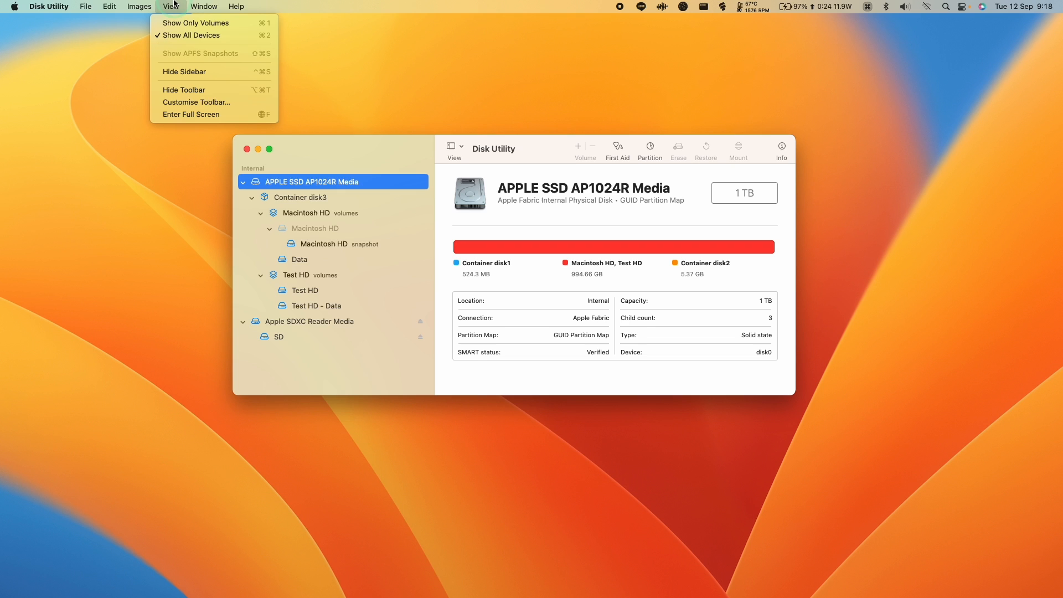
click(314, 165)
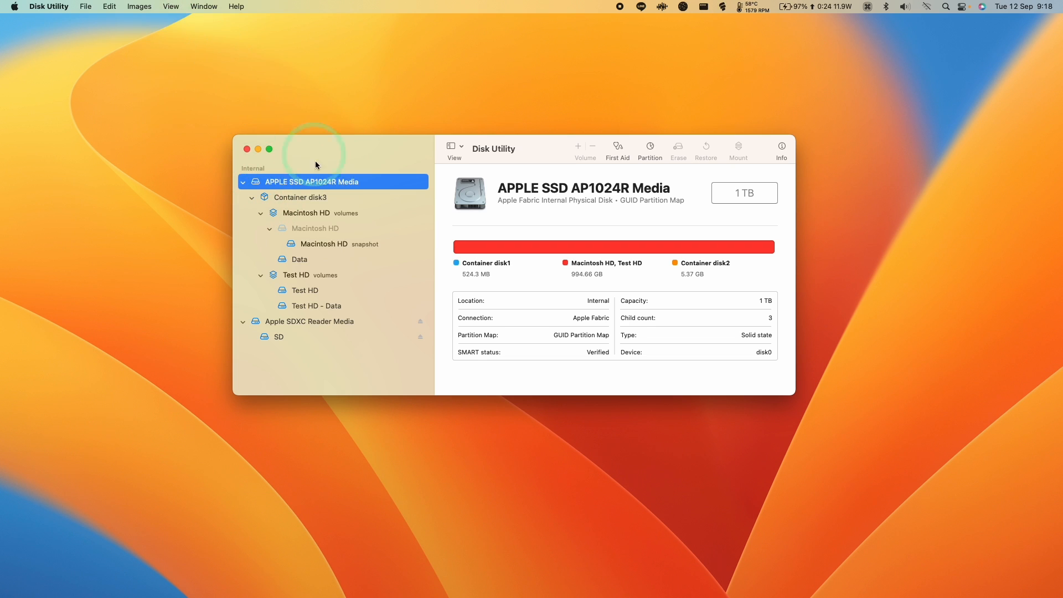
click(171, 7)
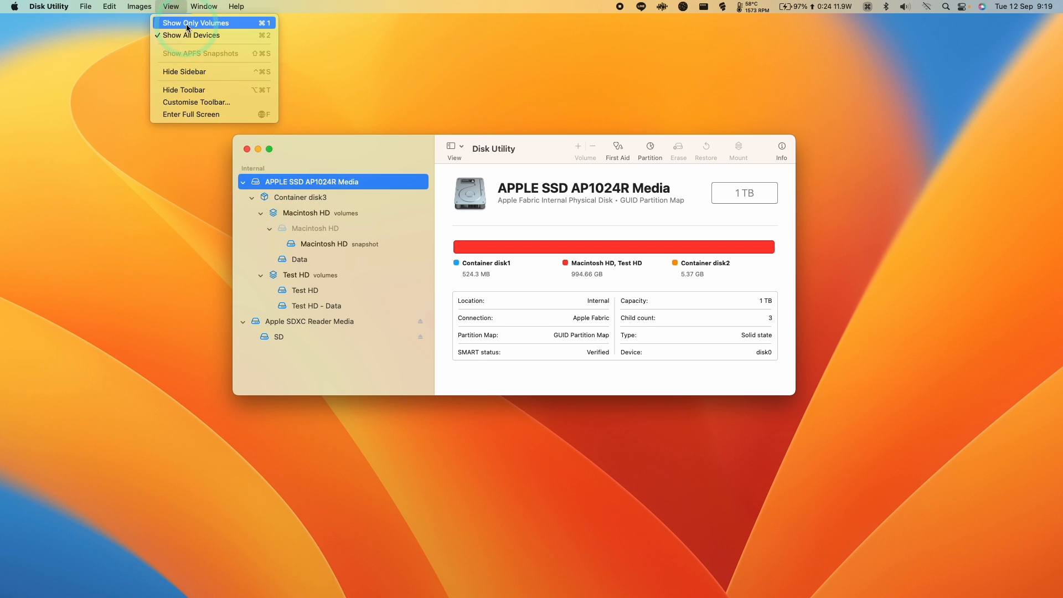
click(197, 22)
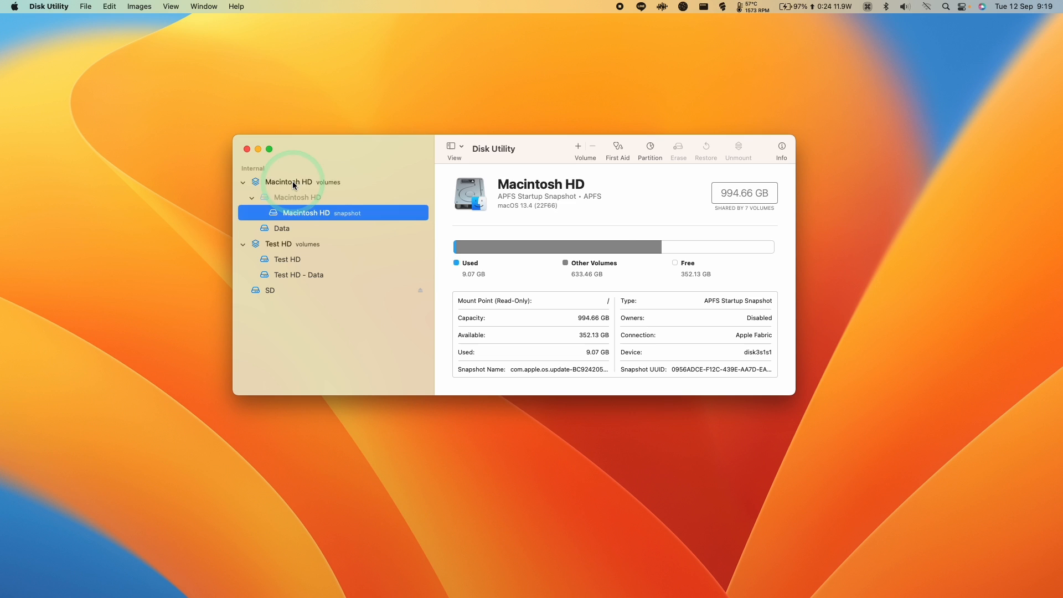
click(170, 7)
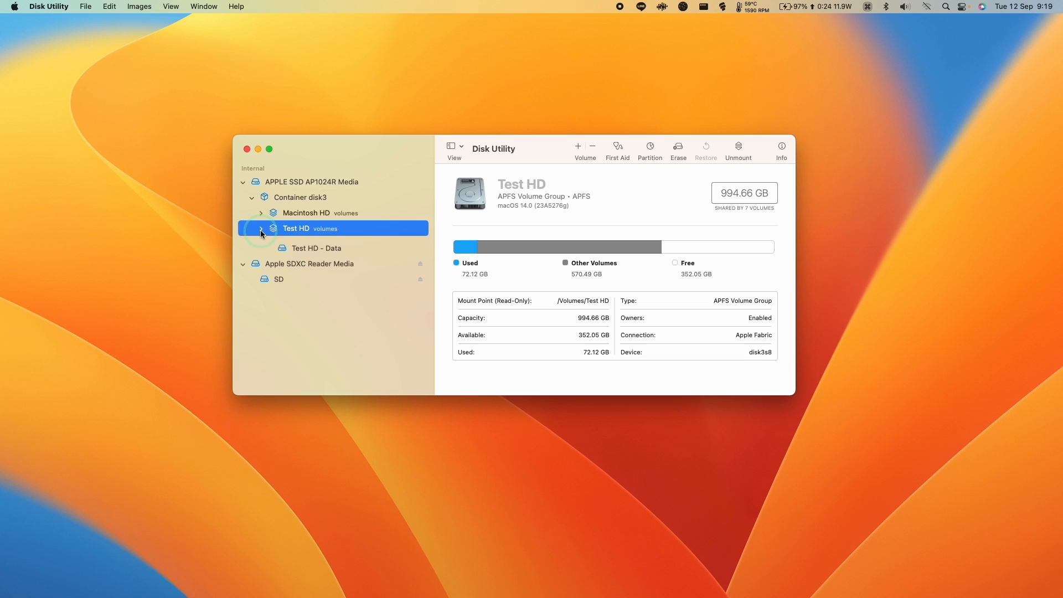
Step: Compare the Macintosh HD and Test HD volume groups, leaving Test HD's macOS 14.0 details shown
click(260, 228)
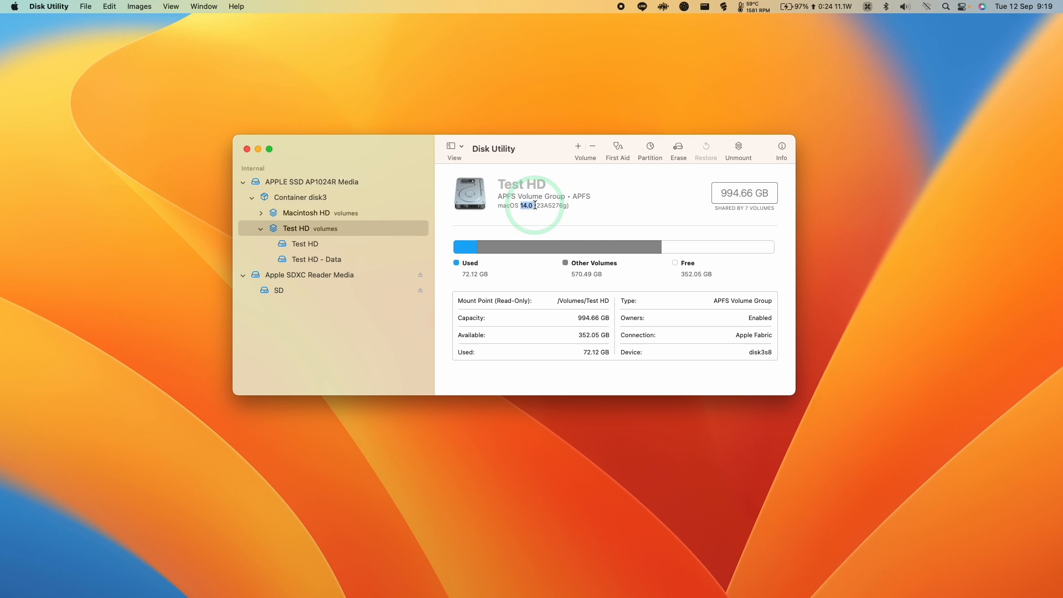
click(306, 213)
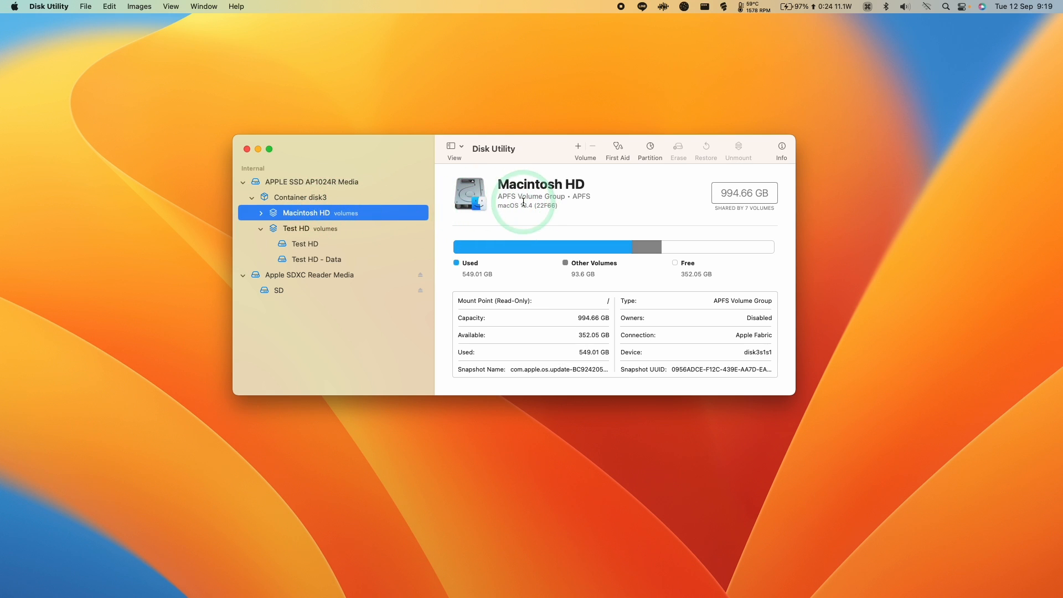
double_click(541, 184)
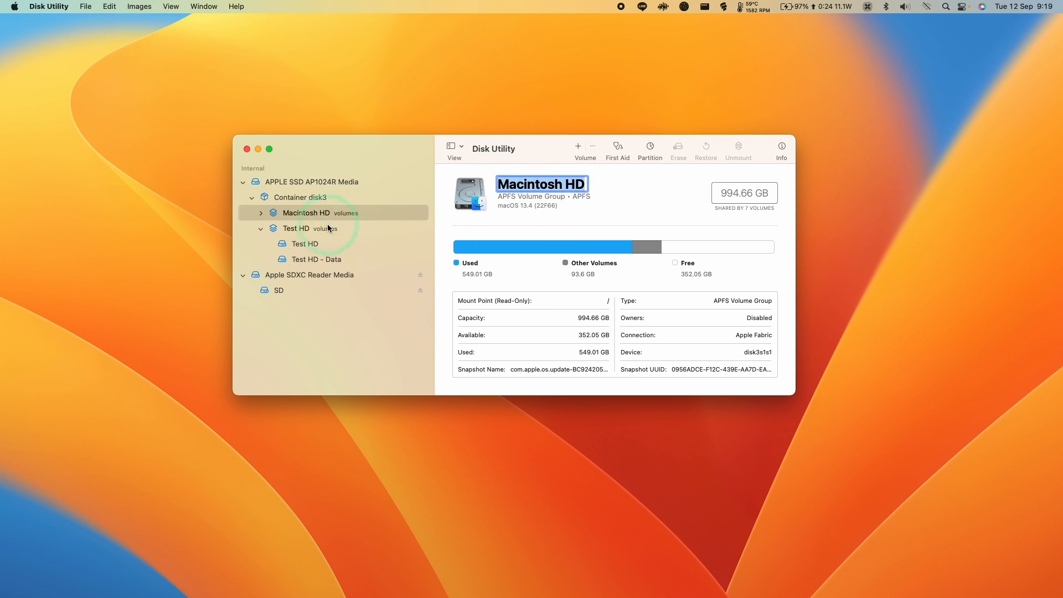
click(296, 228)
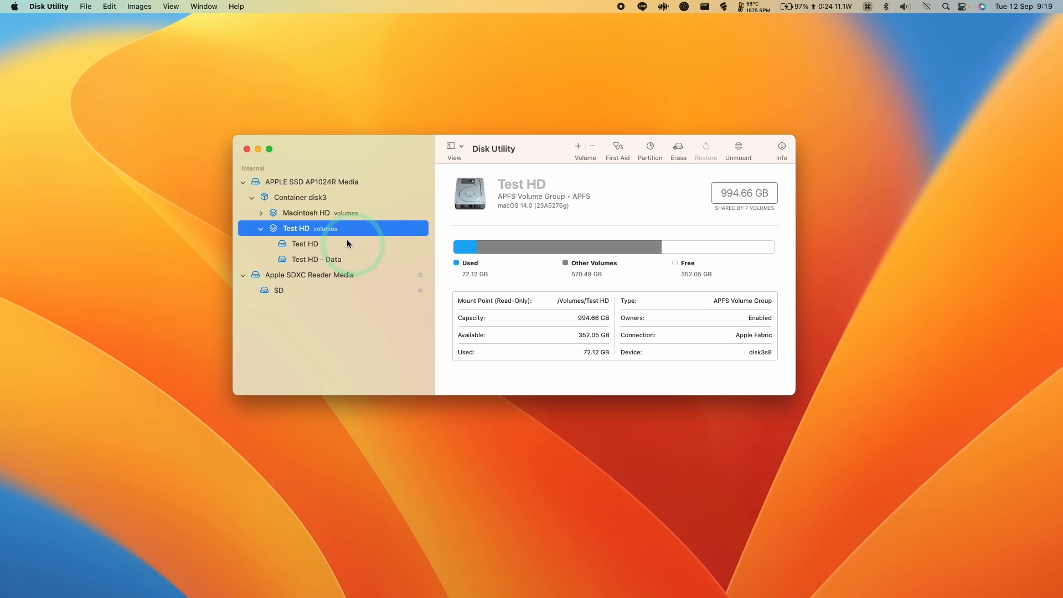
click(13, 7)
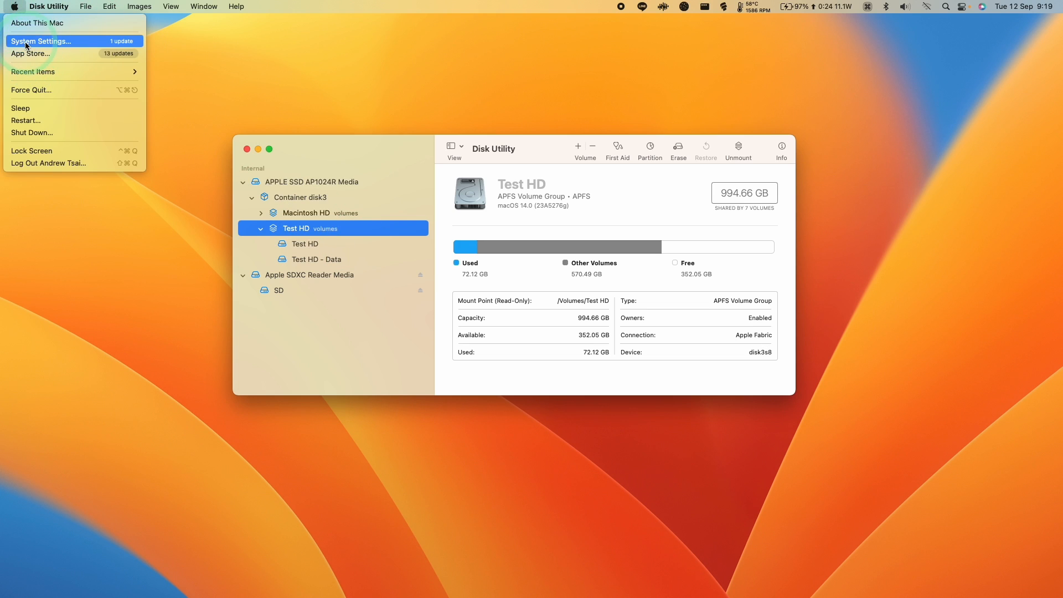
Step: Check Startup Disk in System Settings, cancelling the password prompt so Macintosh HD stays selected
click(41, 41)
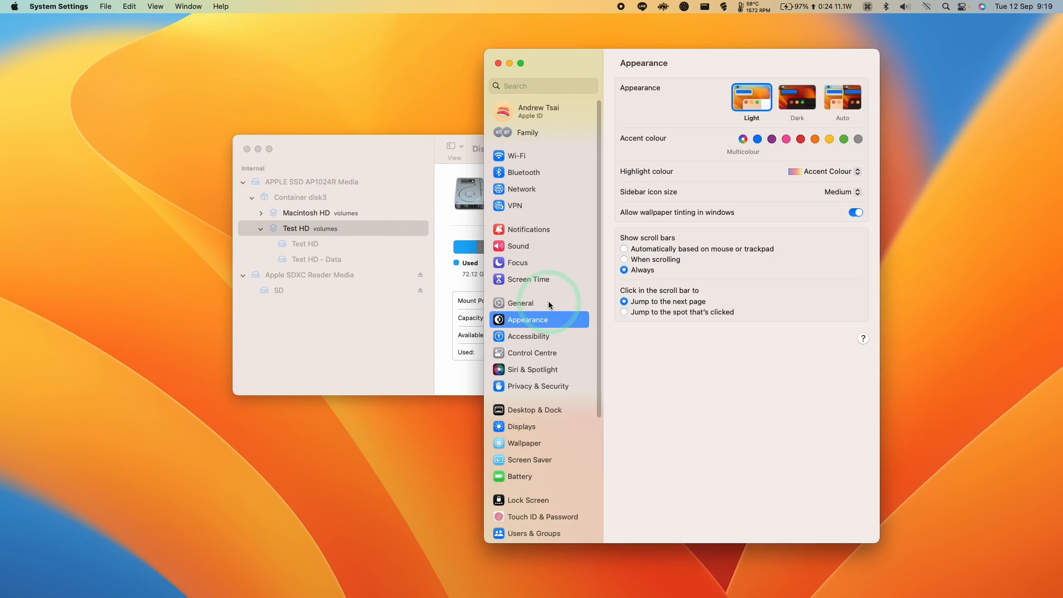
click(522, 303)
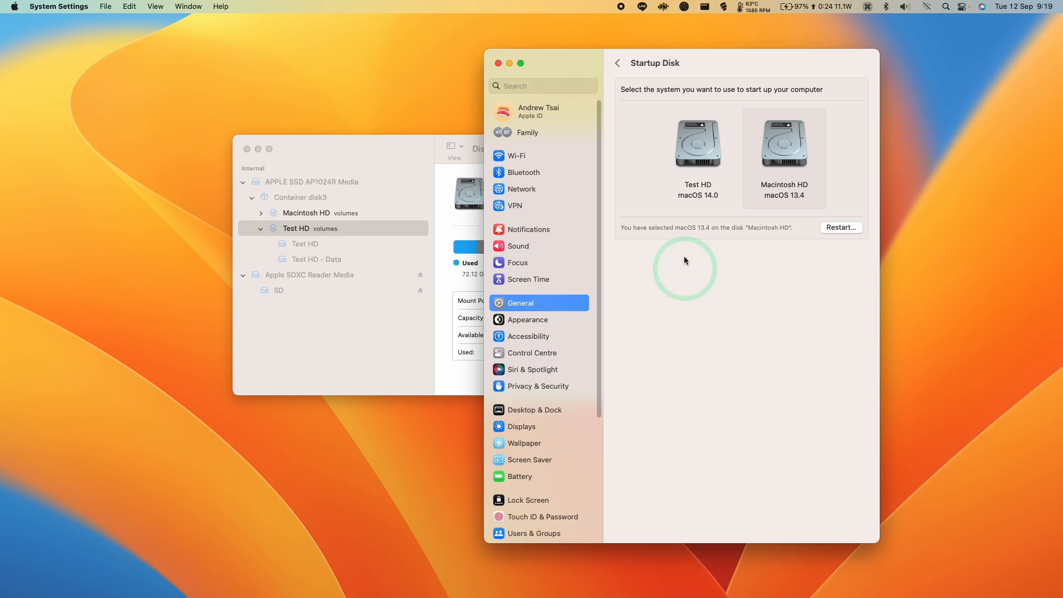
click(841, 227)
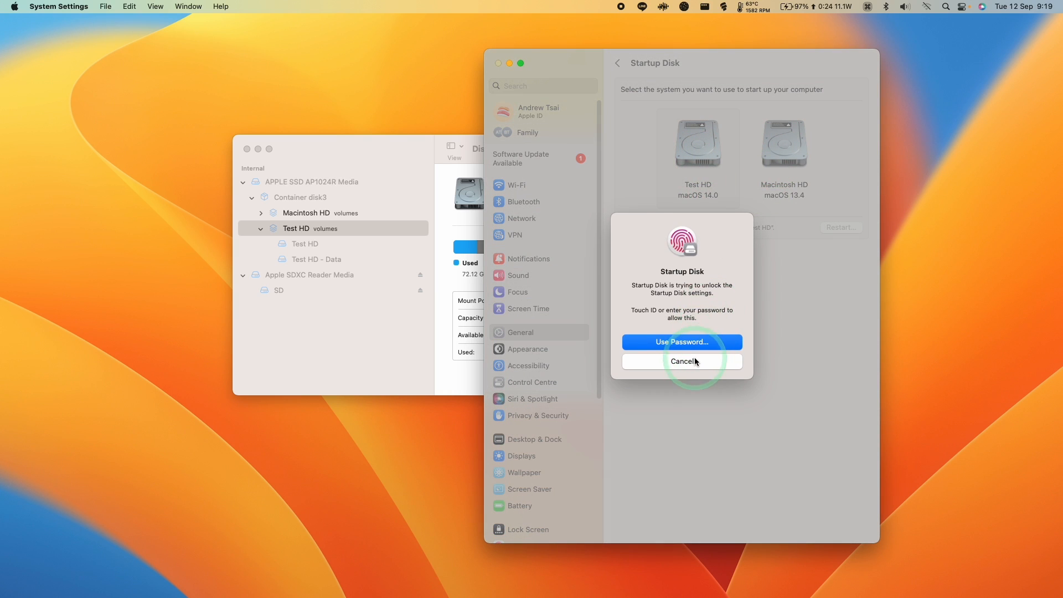
click(681, 361)
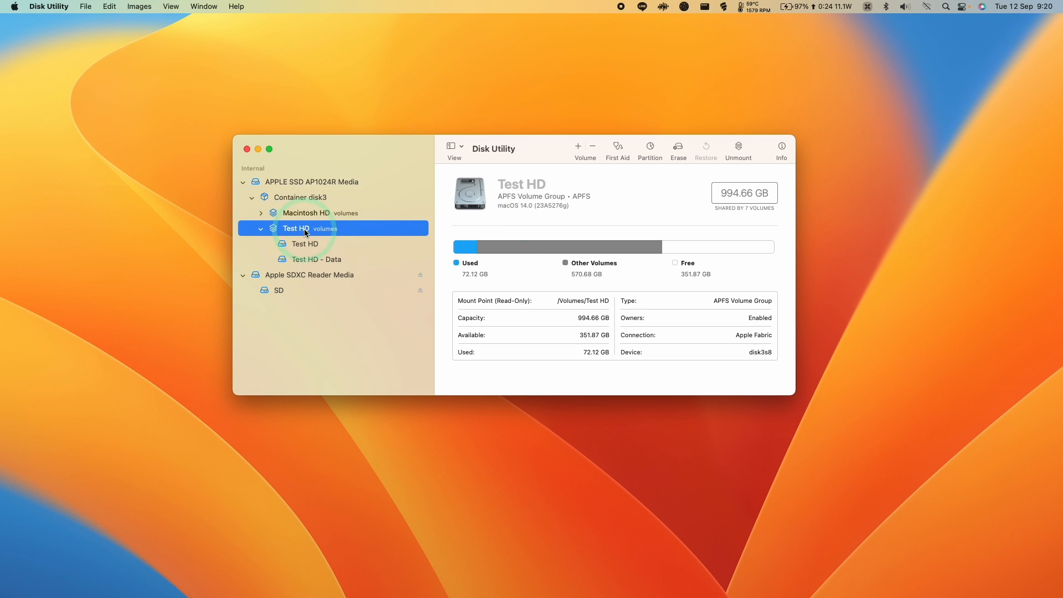
click(306, 243)
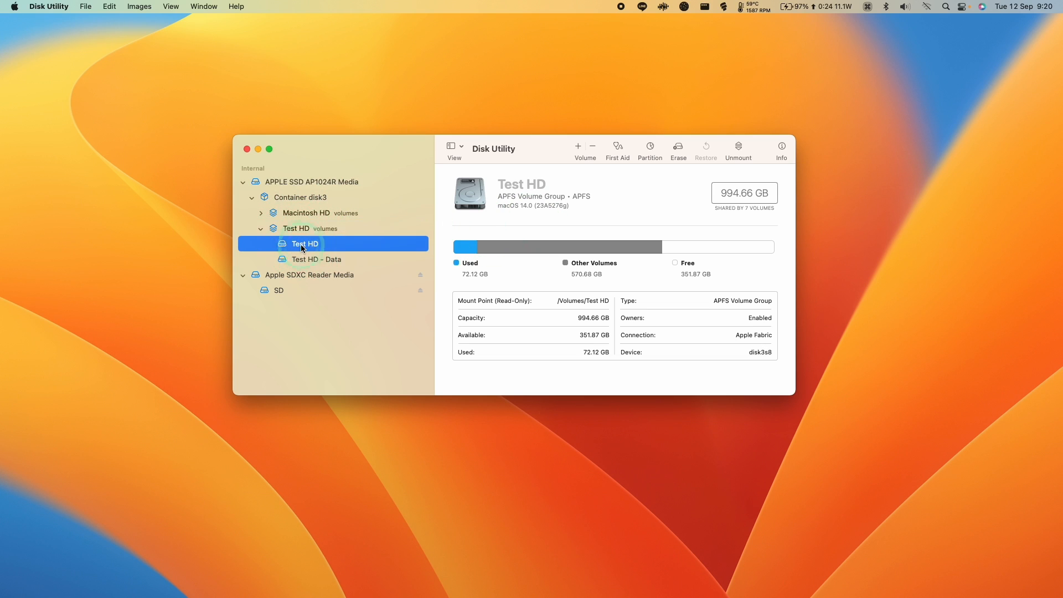
click(316, 259)
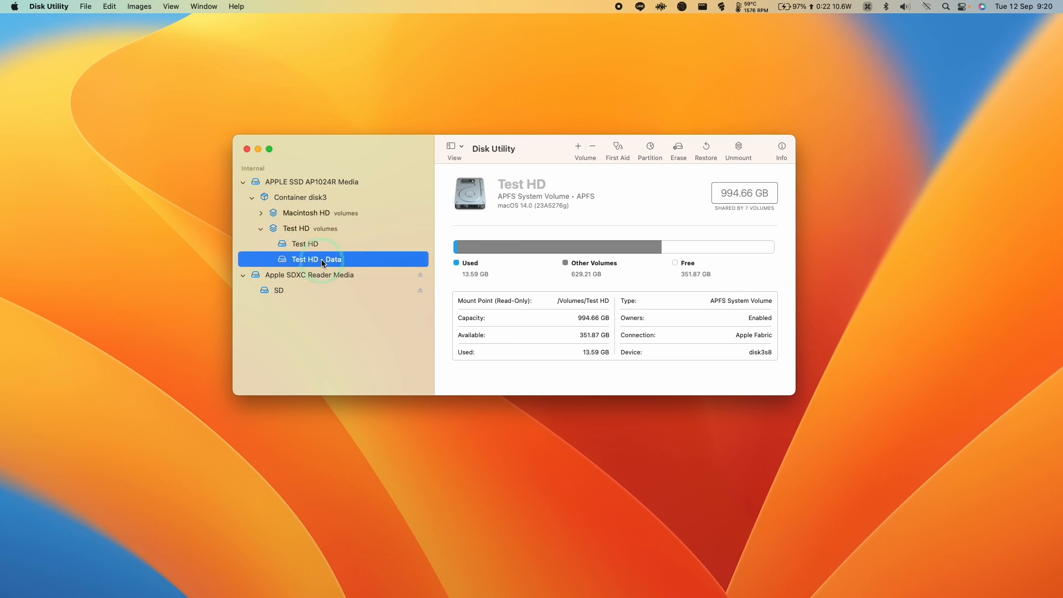
click(296, 228)
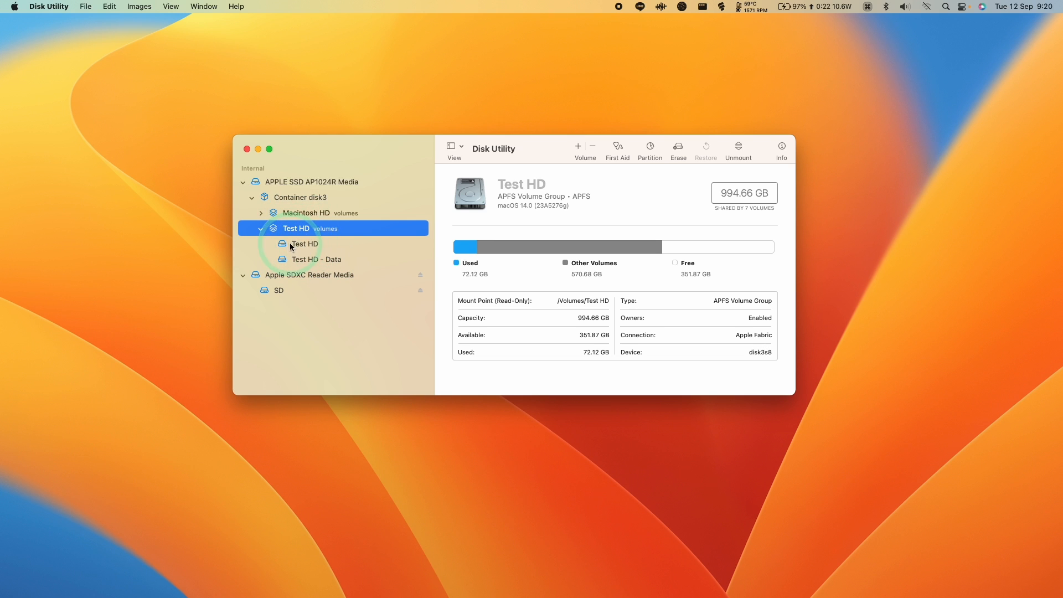
mouse_move(304, 232)
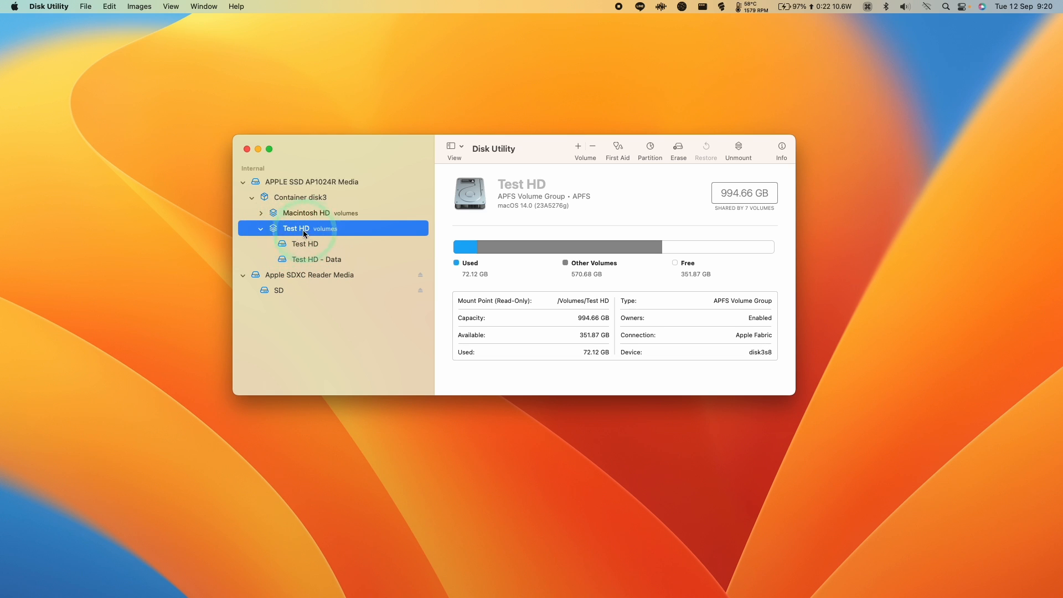
mouse_move(606, 153)
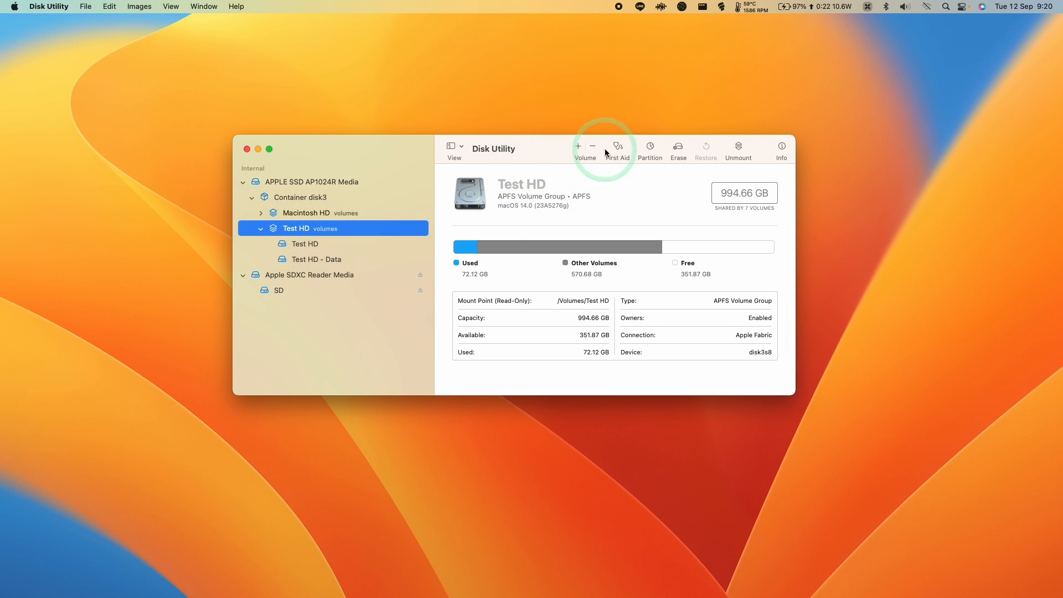
mouse_move(577, 146)
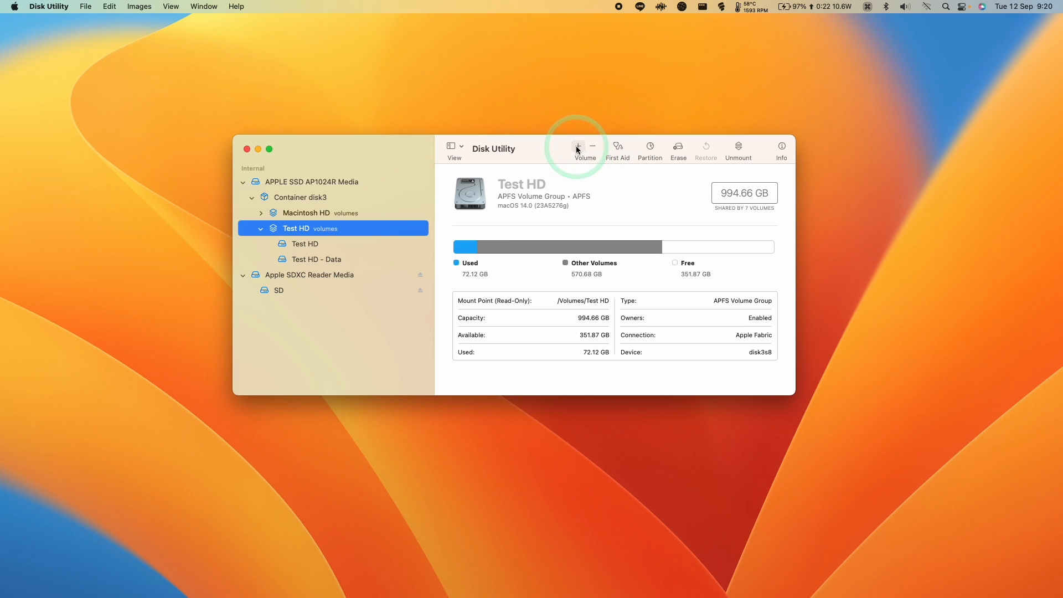
Step: Delete the Test HD volume group and confirm Macintosh HD remains alone with 351.52 GB free
click(591, 146)
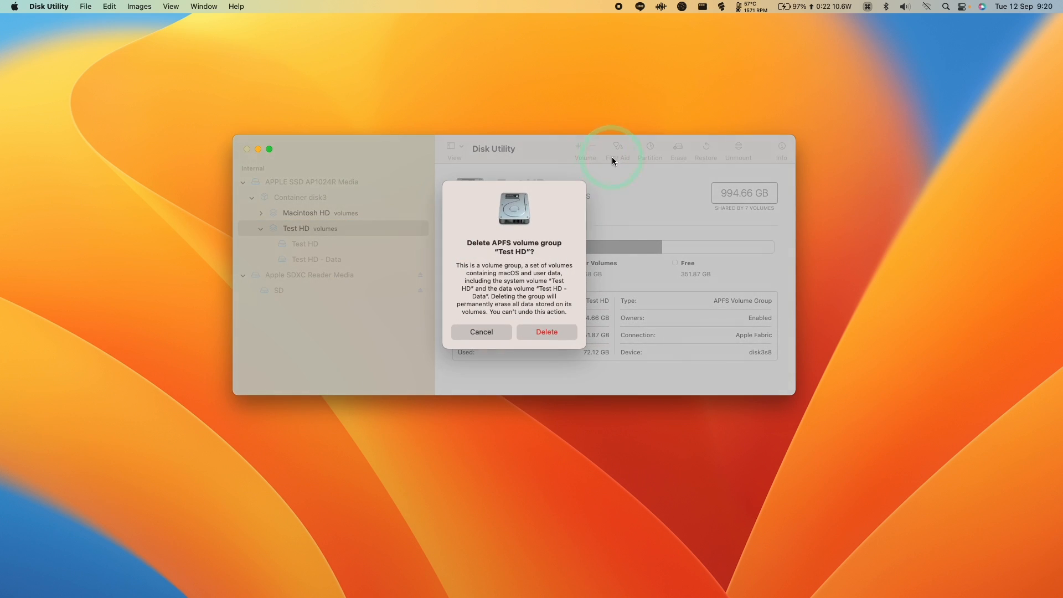
mouse_move(466, 267)
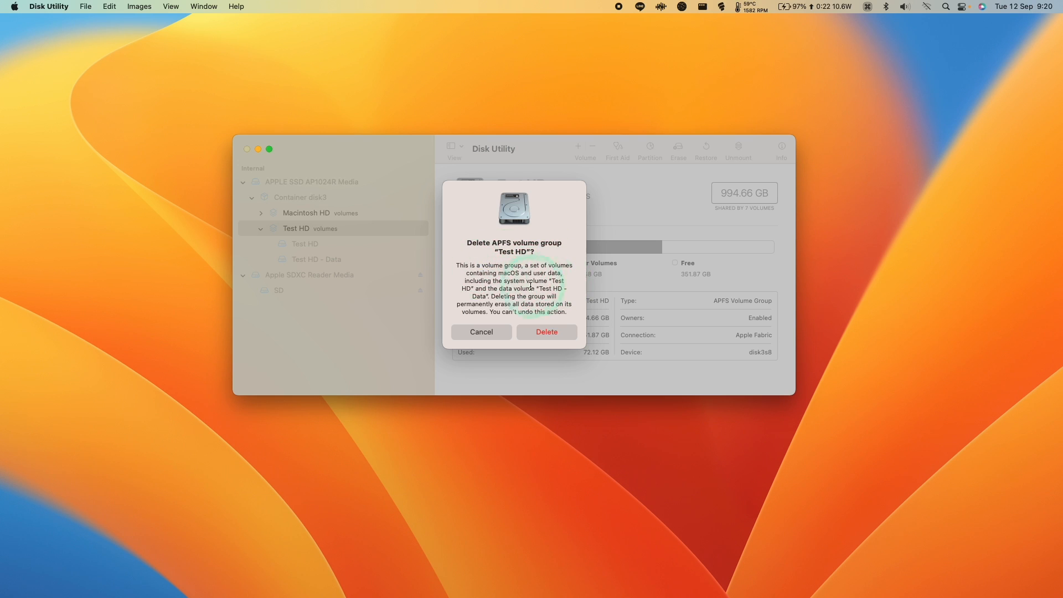
mouse_move(482, 296)
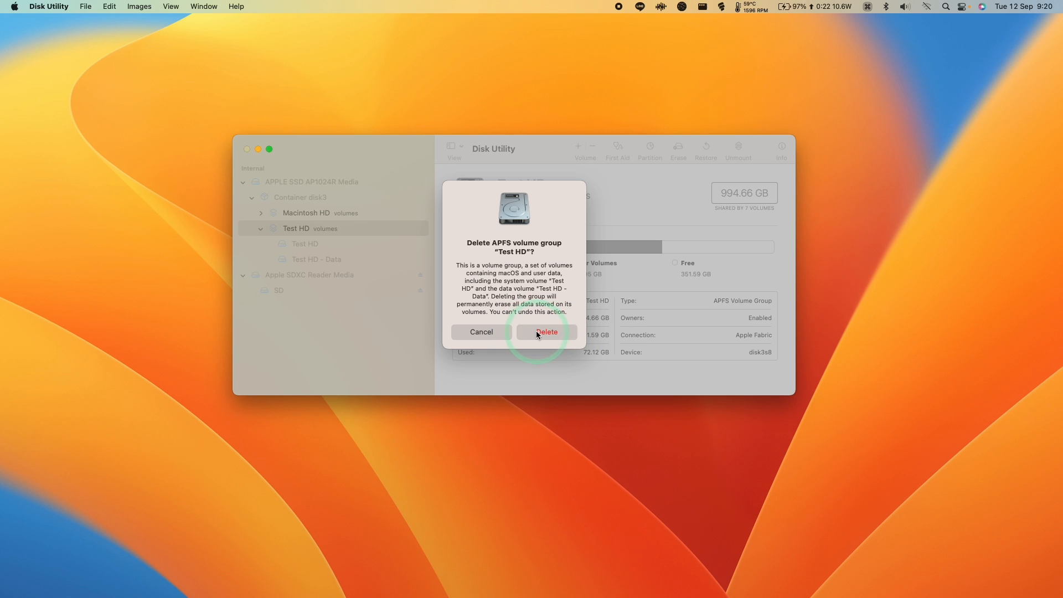
click(546, 331)
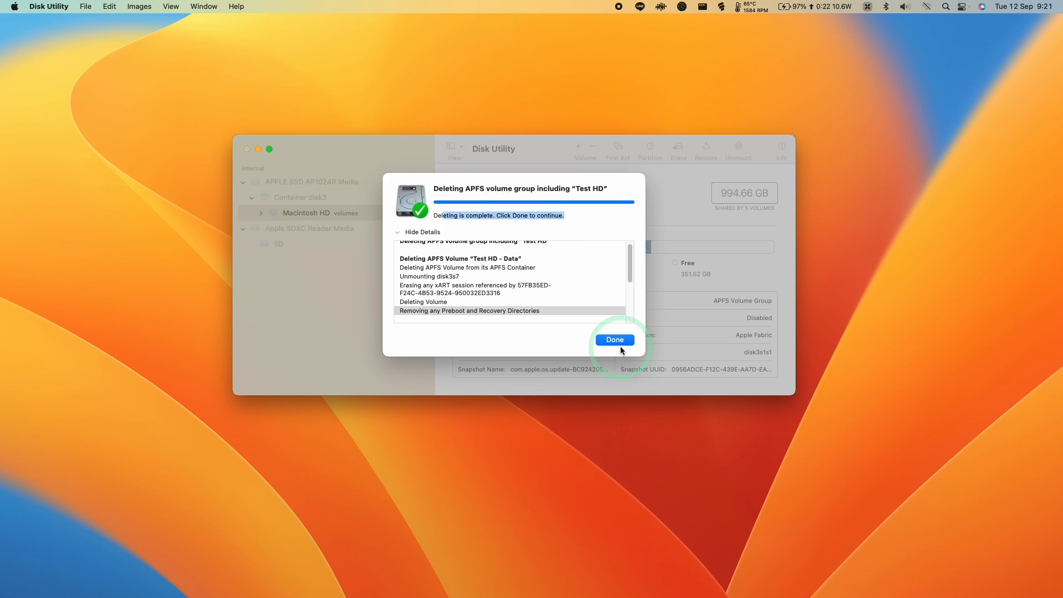
click(614, 340)
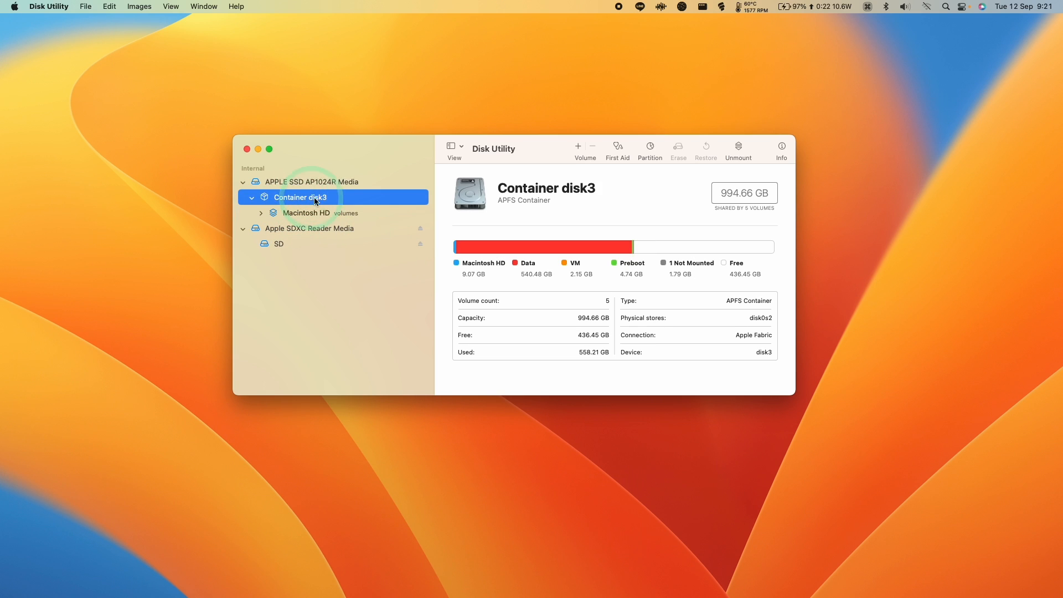
click(306, 213)
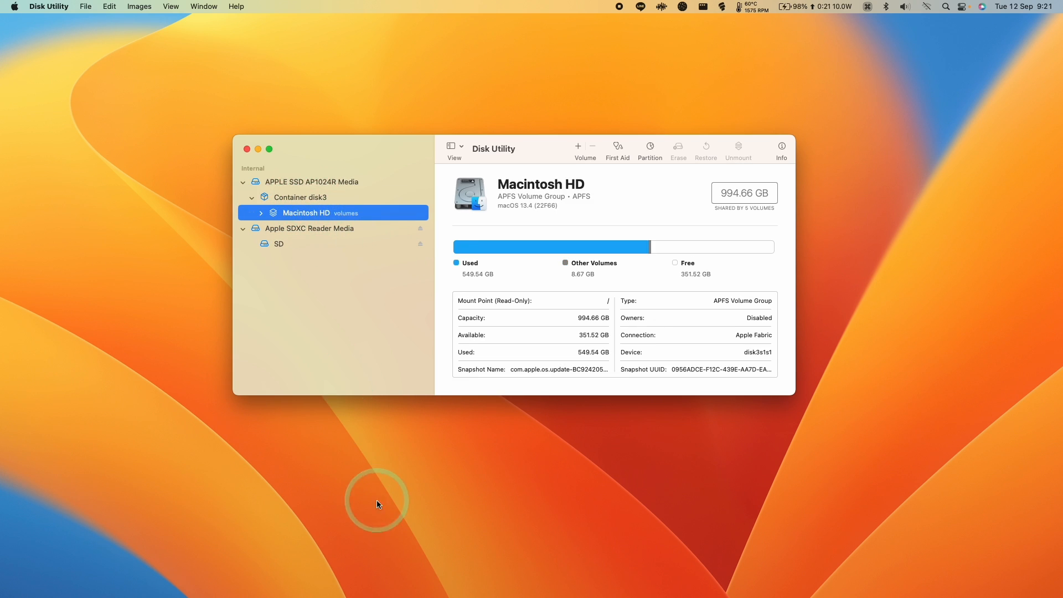
click(126, 577)
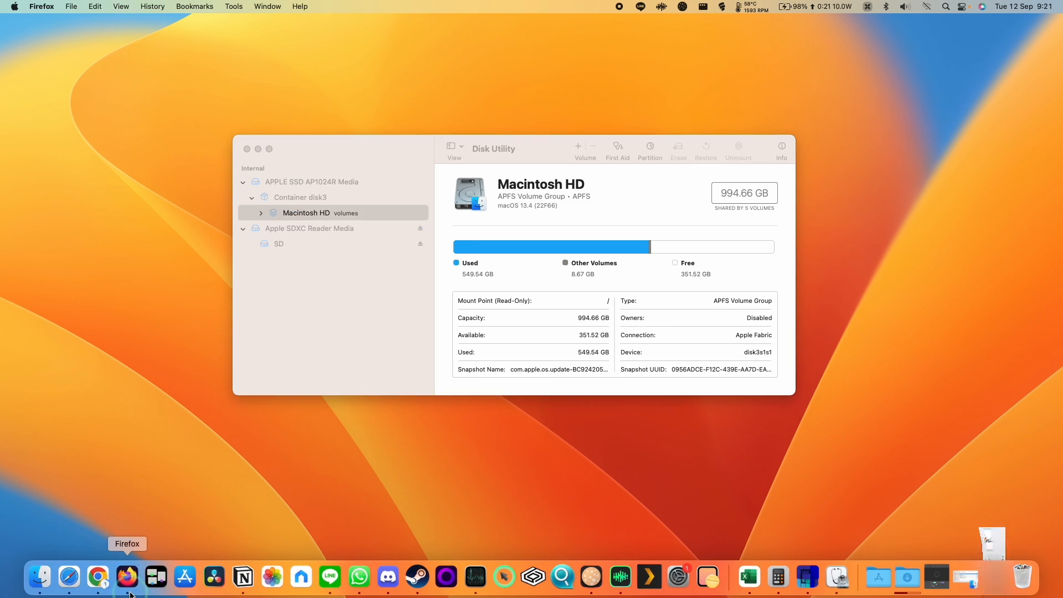
Step: Bring the Firefox YouTube tutorial back in front beside the Disk Utility window
click(98, 578)
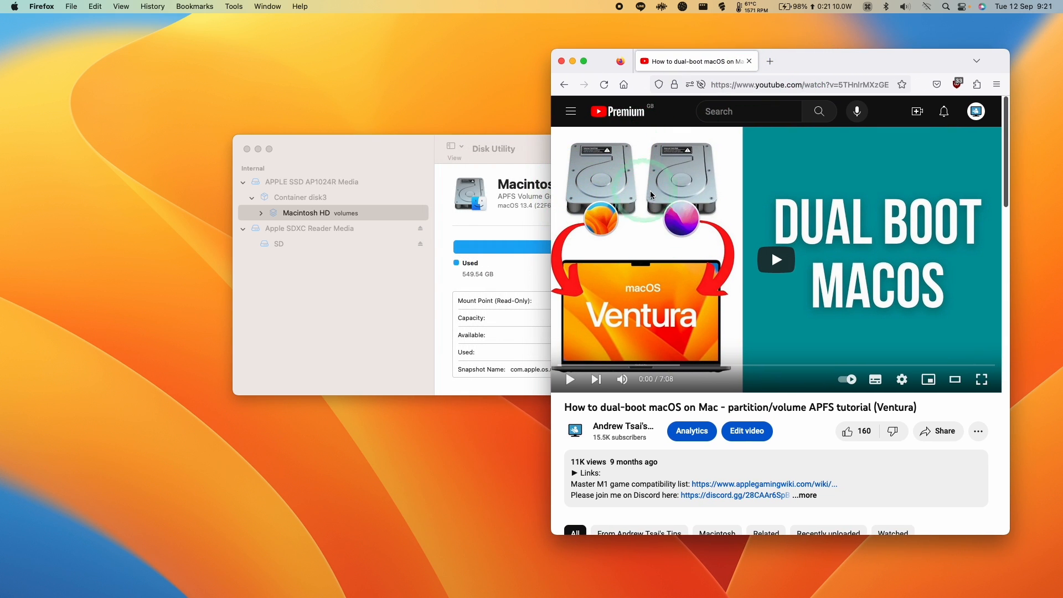
scroll(down, 3)
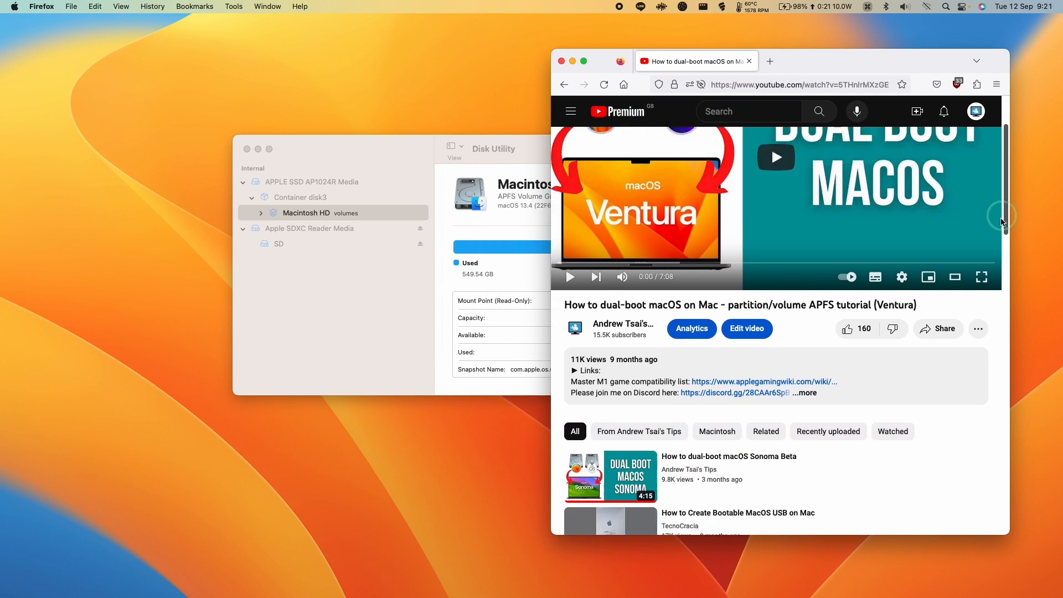
scroll(up, 3)
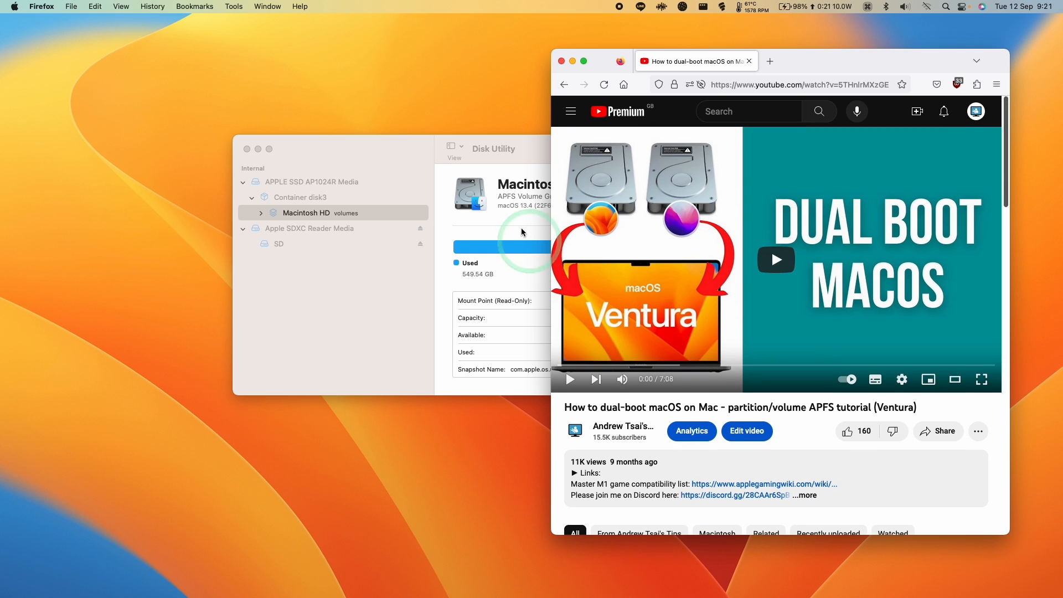
click(332, 212)
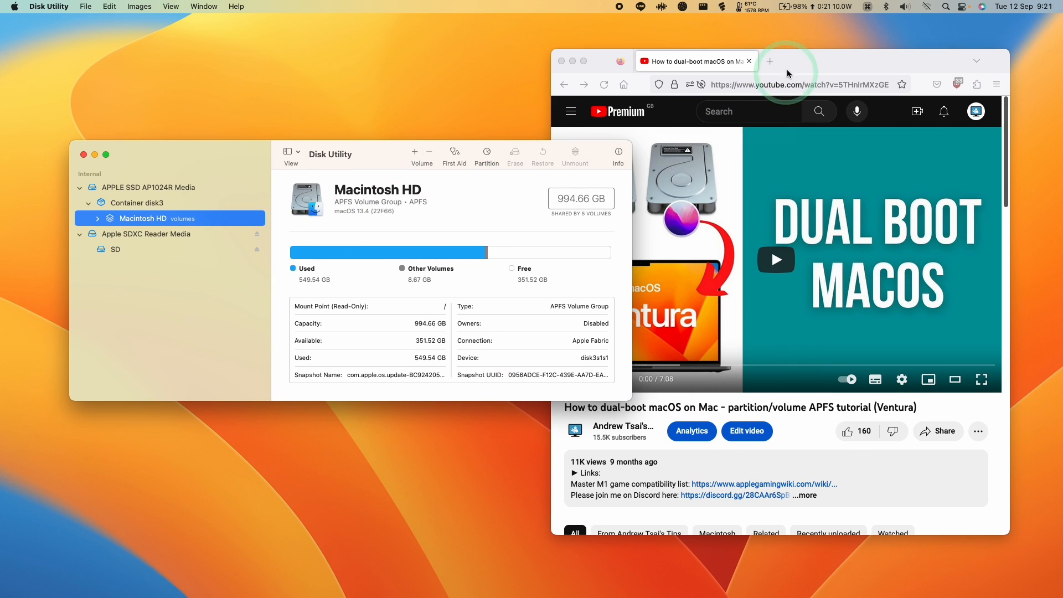
click(378, 151)
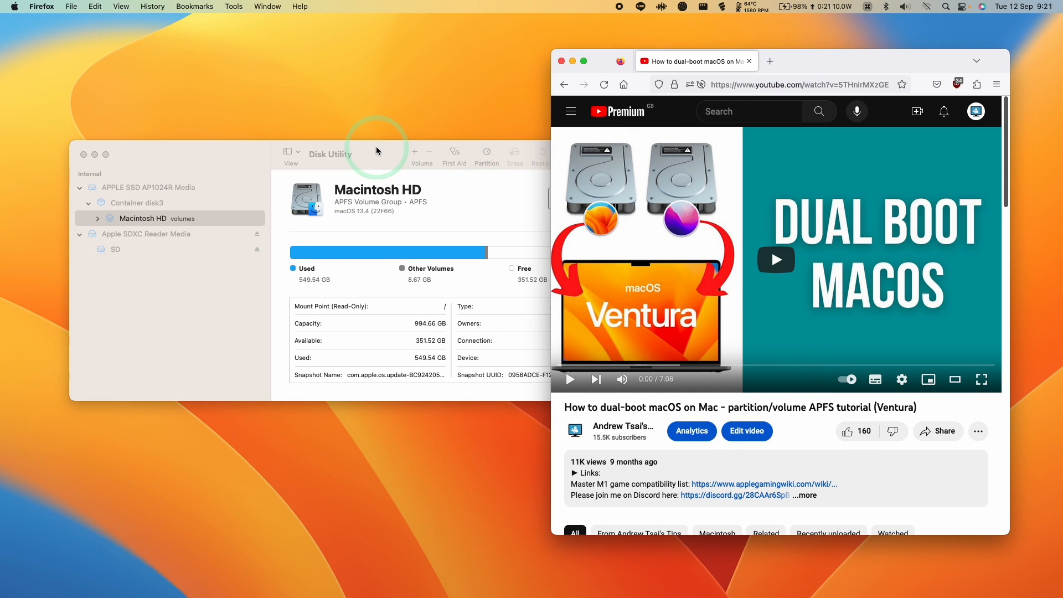